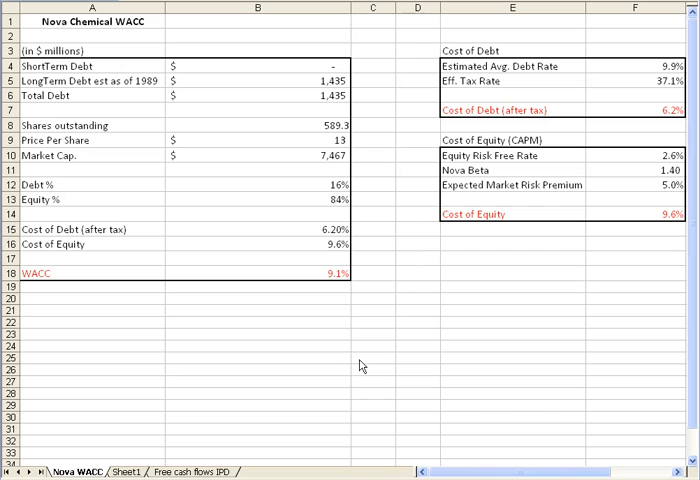
pyautogui.moveTo(128, 48)
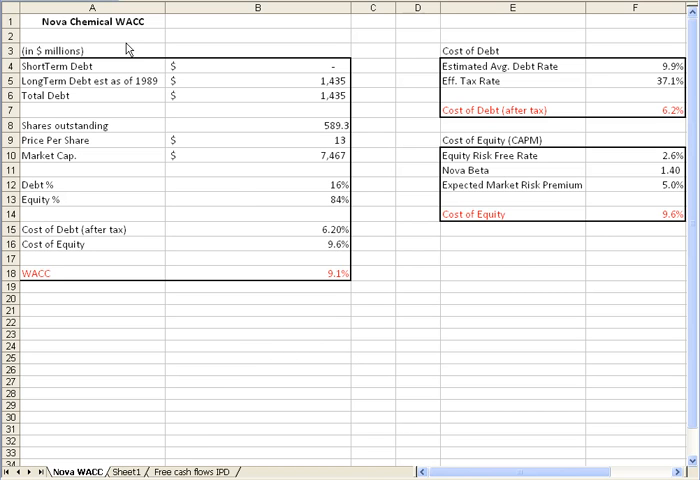
pyautogui.moveTo(279, 57)
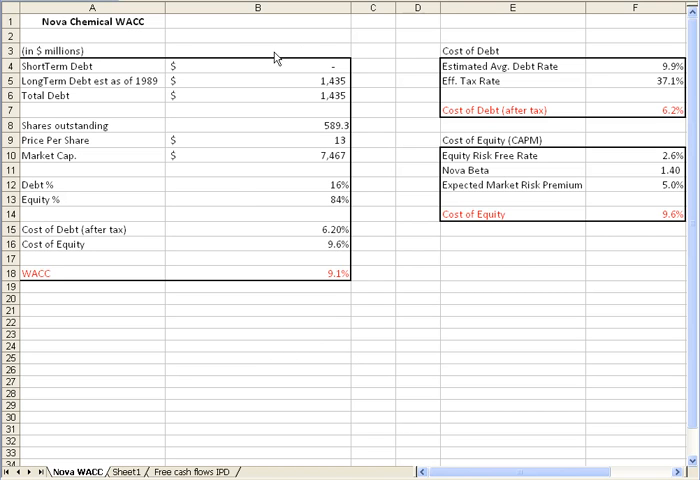
pyautogui.moveTo(447, 80)
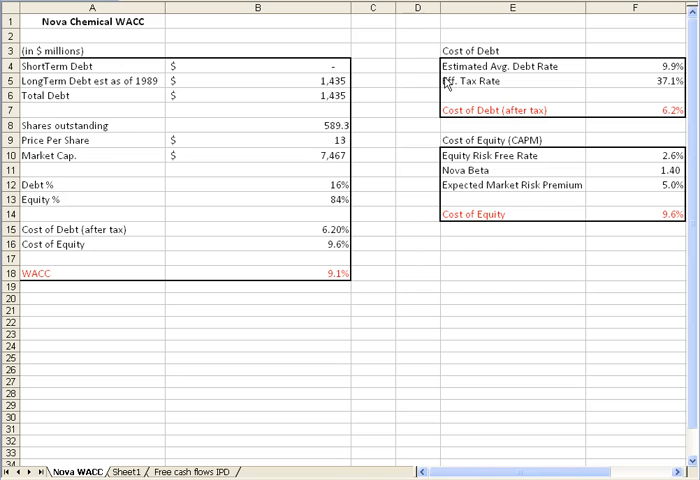
pyautogui.moveTo(429, 159)
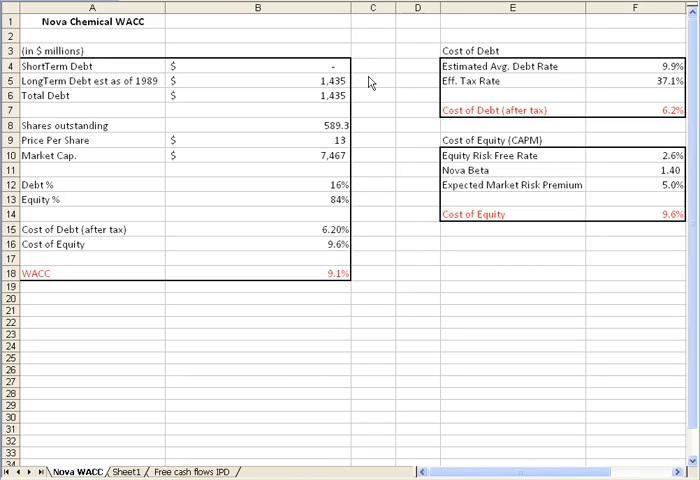
pyautogui.moveTo(361, 122)
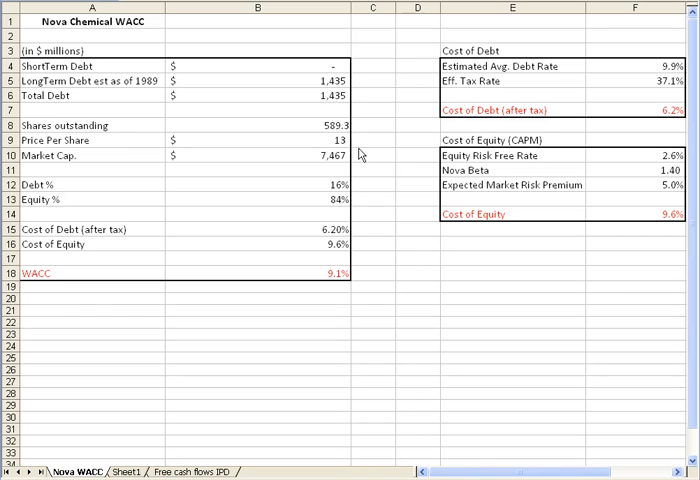
pyautogui.moveTo(371, 159)
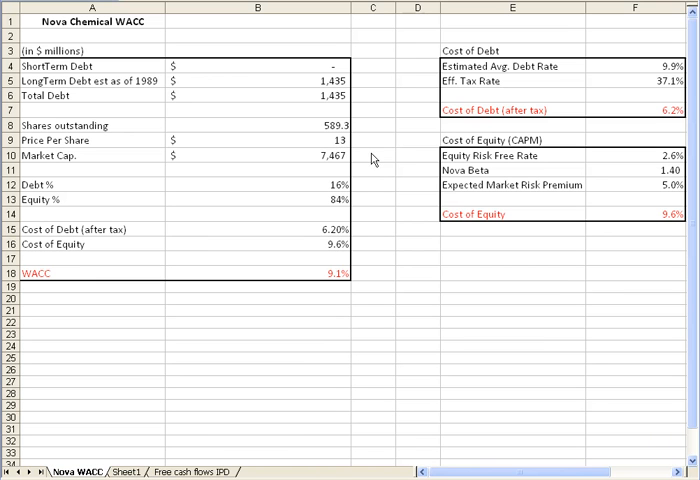
pyautogui.moveTo(398, 163)
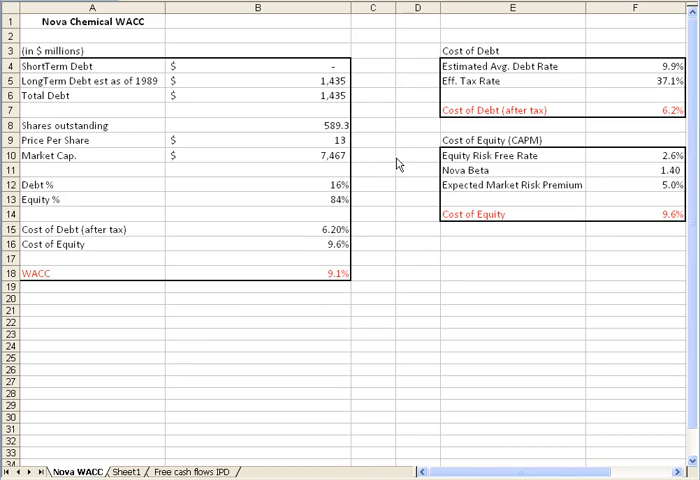
pyautogui.moveTo(401, 187)
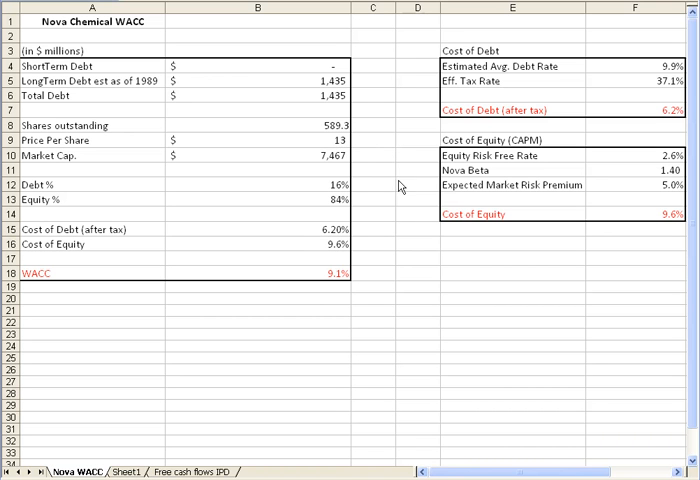
pyautogui.moveTo(401, 228)
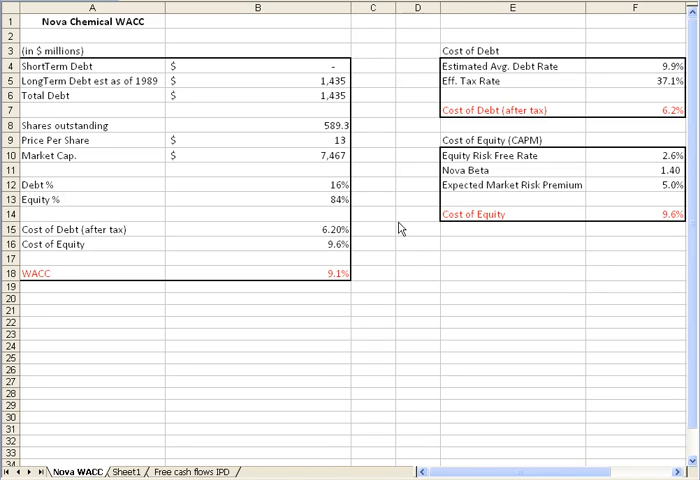
pyautogui.moveTo(586, 264)
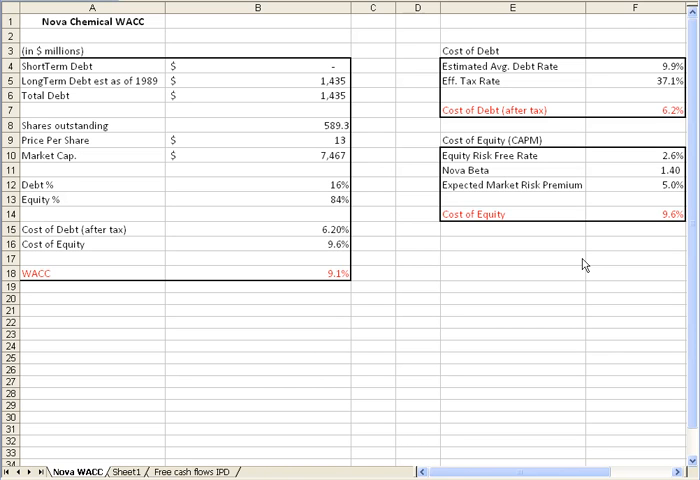
pyautogui.moveTo(562, 250)
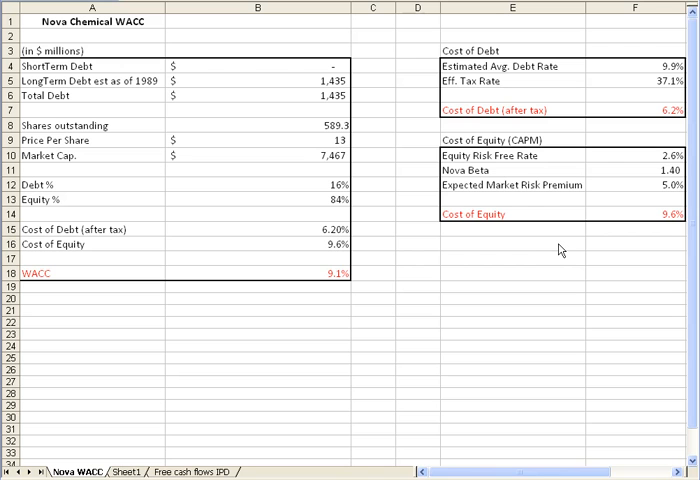
pyautogui.moveTo(560, 238)
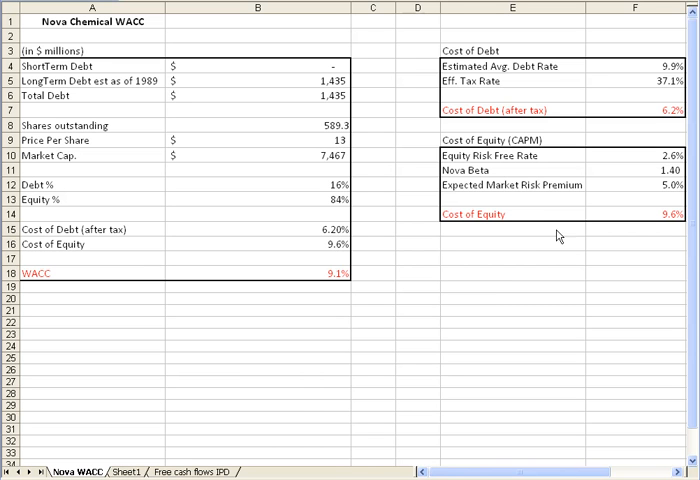
pyautogui.moveTo(460, 82)
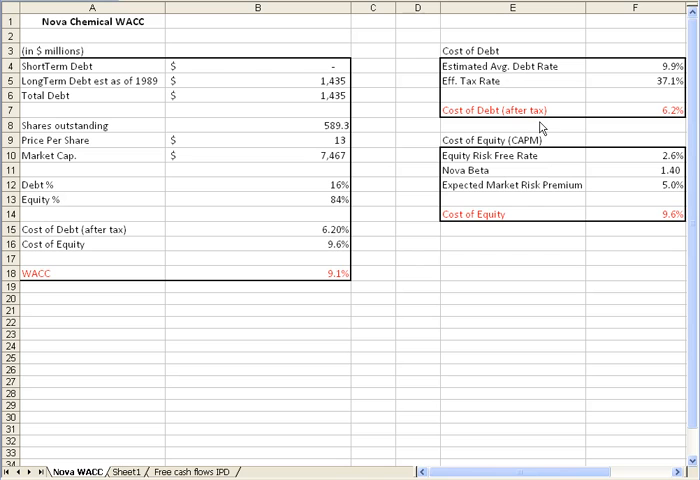
pyautogui.moveTo(608, 143)
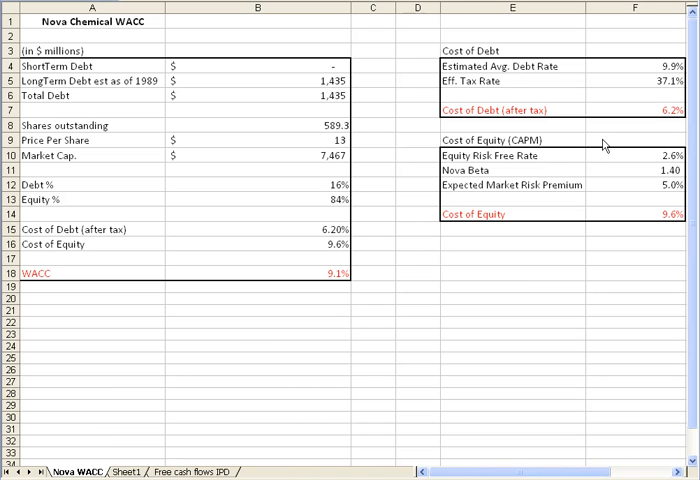
pyautogui.moveTo(525, 145)
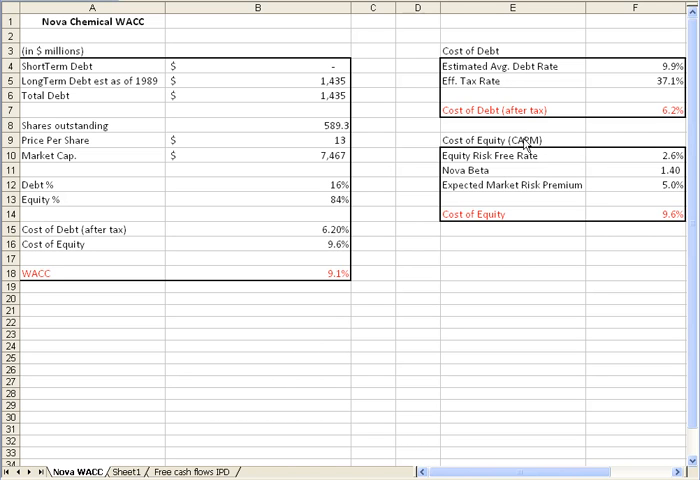
pyautogui.moveTo(560, 148)
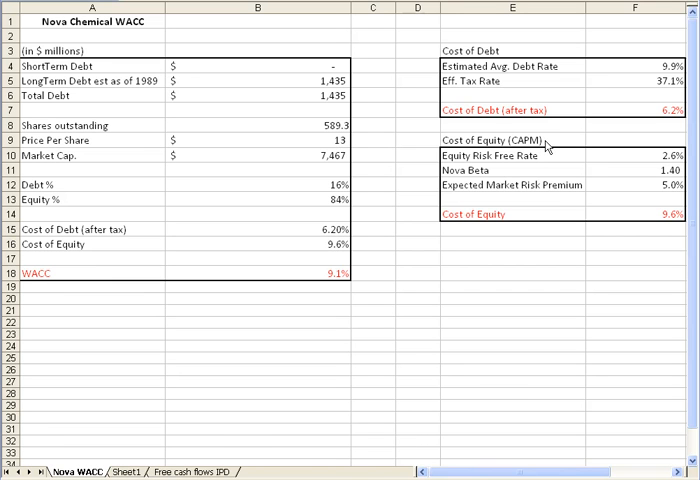
pyautogui.moveTo(505, 100)
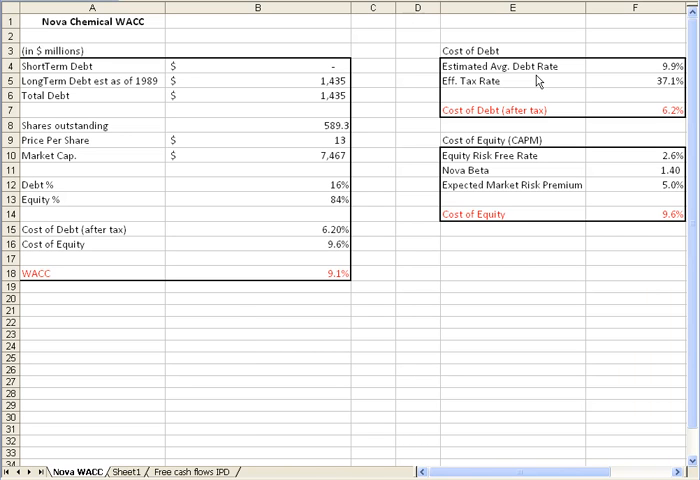
pyautogui.moveTo(598, 77)
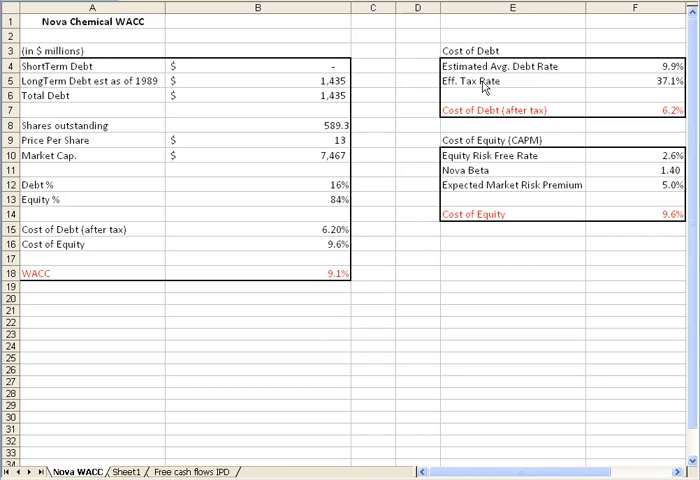
pyautogui.moveTo(513, 85)
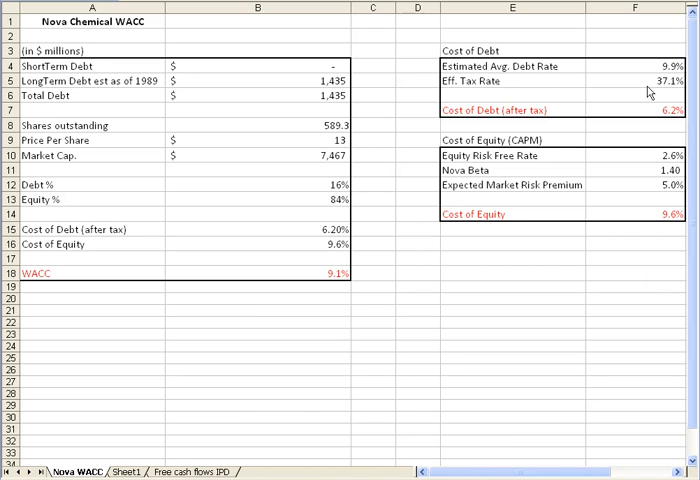
pyautogui.moveTo(643, 88)
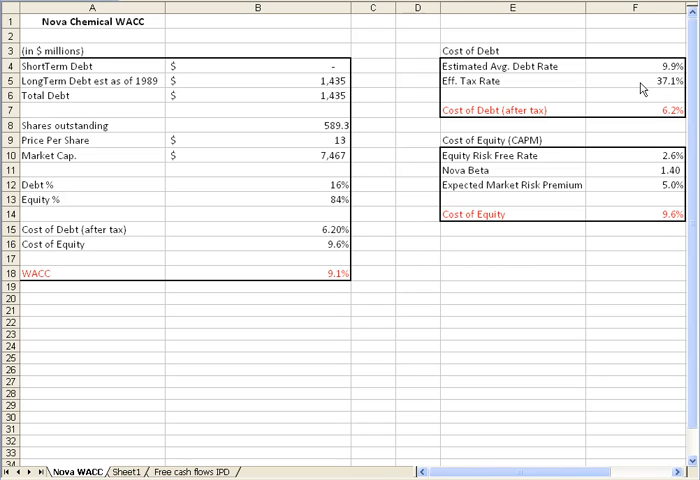
pyautogui.moveTo(621, 76)
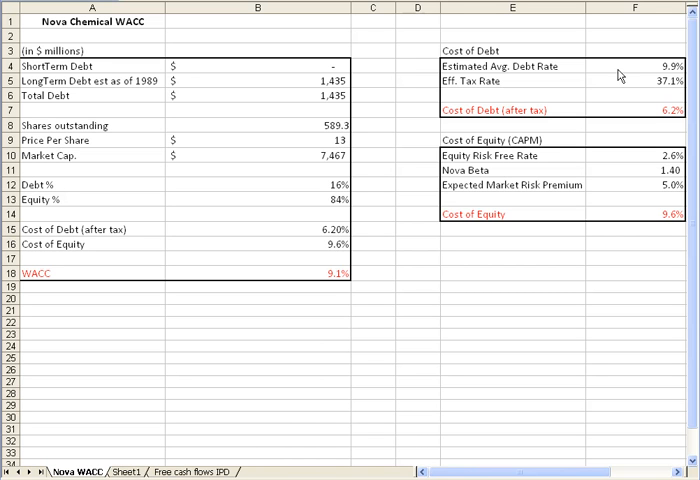
pyautogui.moveTo(558, 106)
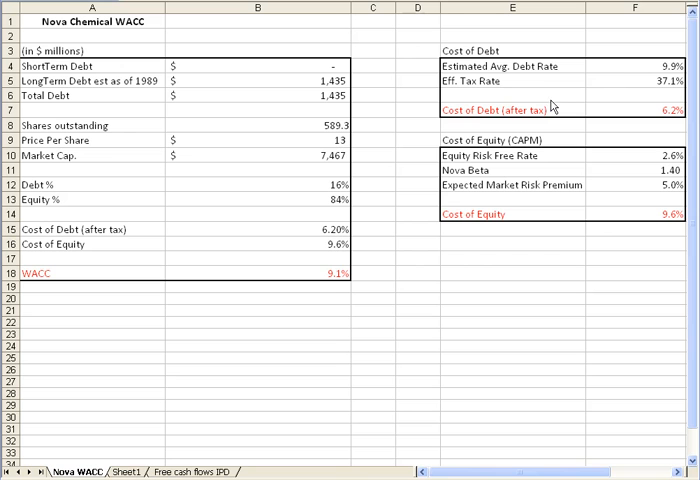
pyautogui.moveTo(620, 113)
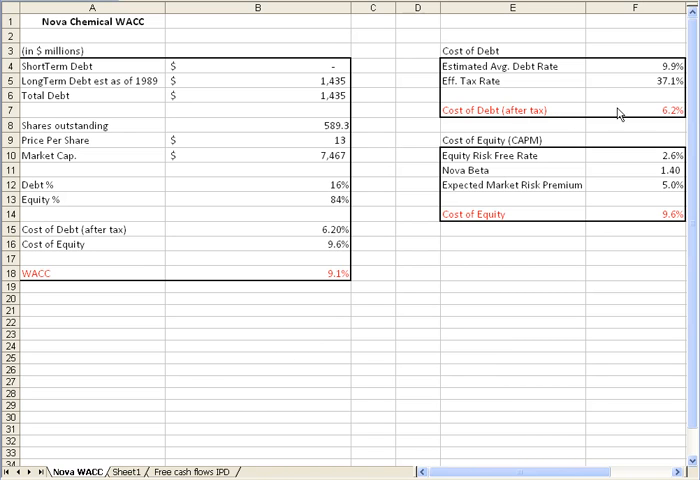
pyautogui.click(258, 273)
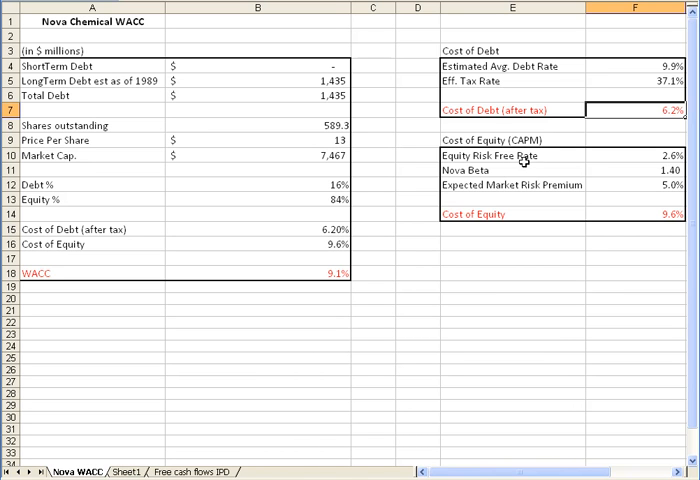
pyautogui.click(510, 157)
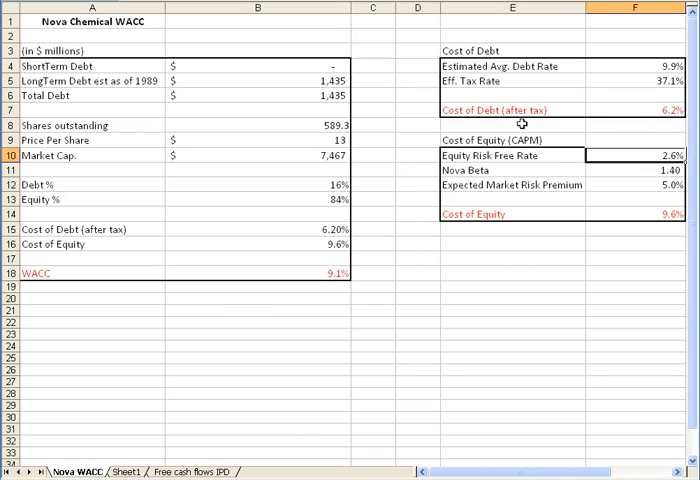
pyautogui.moveTo(642, 154)
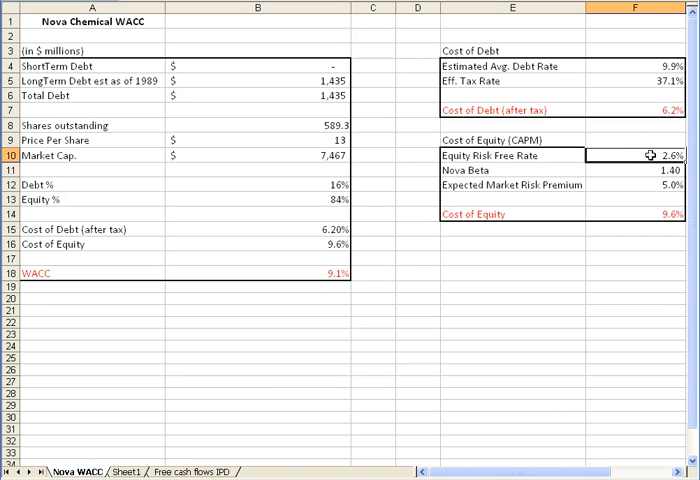
pyautogui.moveTo(612, 154)
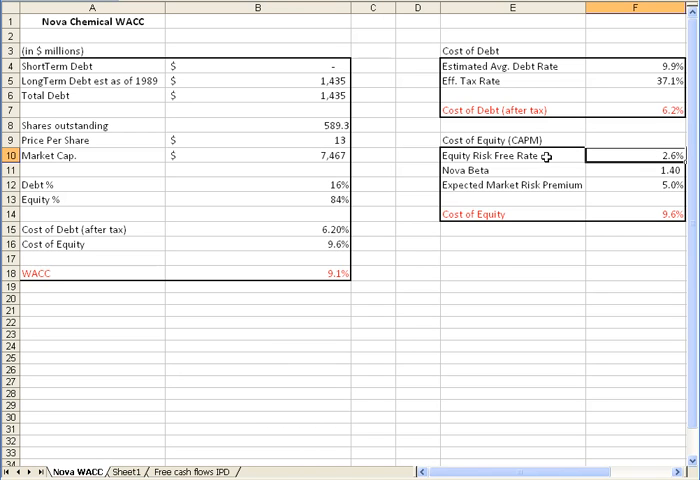
pyautogui.moveTo(540, 157)
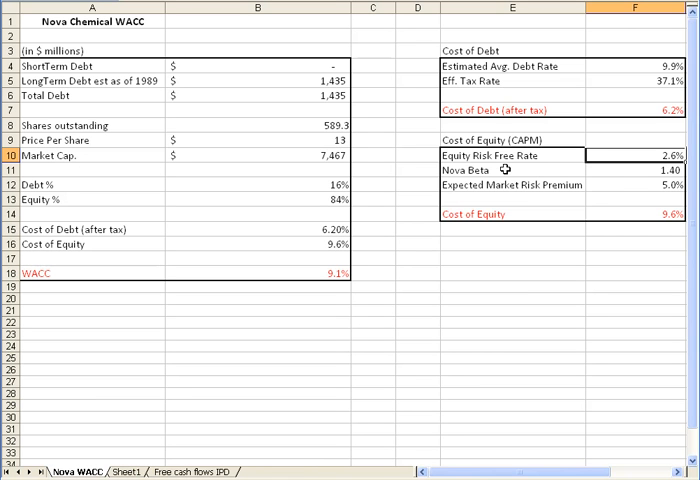
pyautogui.moveTo(559, 234)
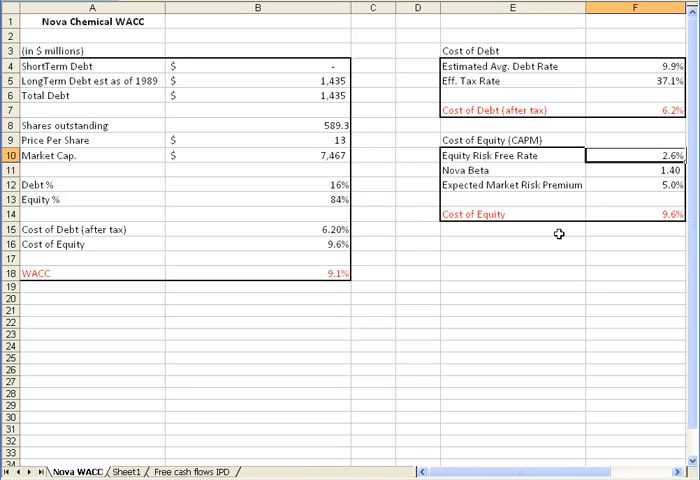
pyautogui.moveTo(427, 323)
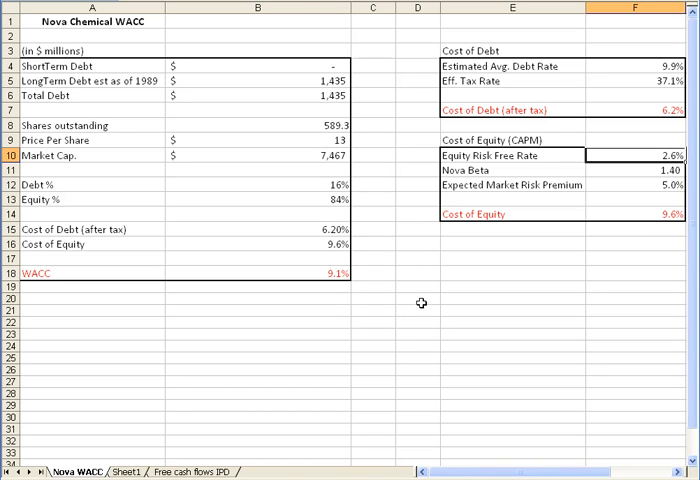
pyautogui.moveTo(315, 63)
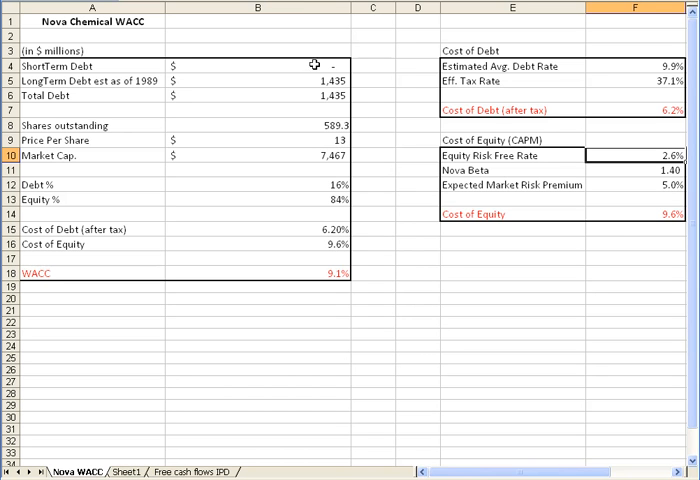
pyautogui.moveTo(244, 335)
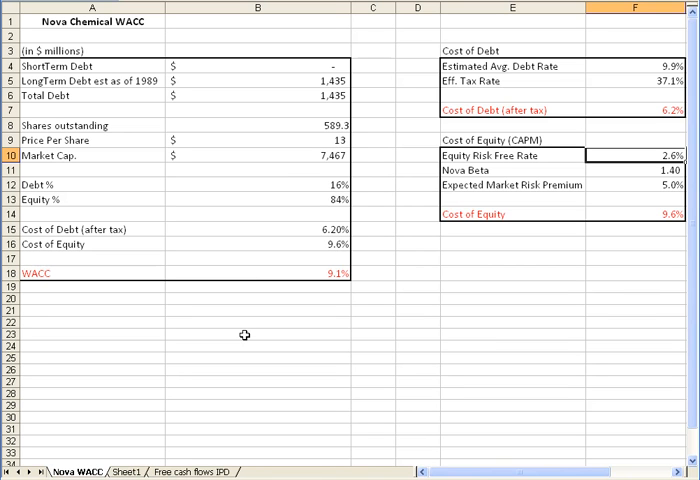
pyautogui.moveTo(411, 343)
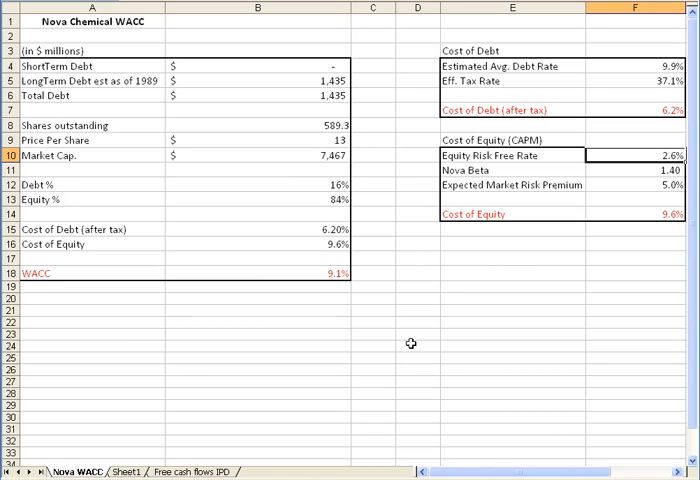